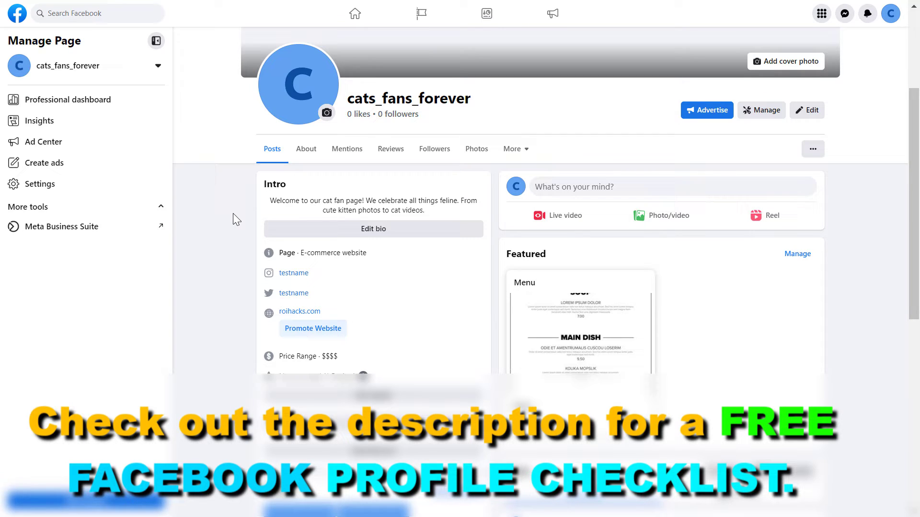
{"action": "mouse_move", "coordinate": [337, 371]}
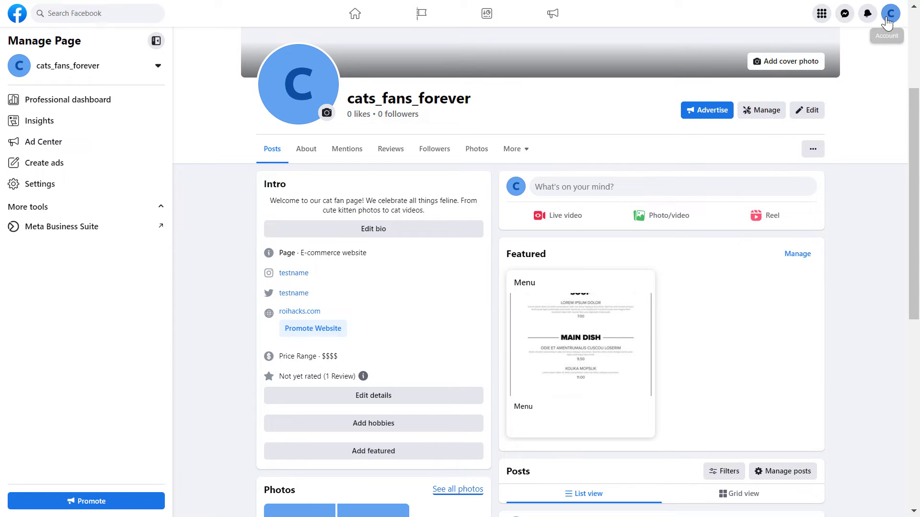
Open the cats_fans_forever page's access settings from the professional dashboard
{"action": "left_click", "coordinate": [889, 12]}
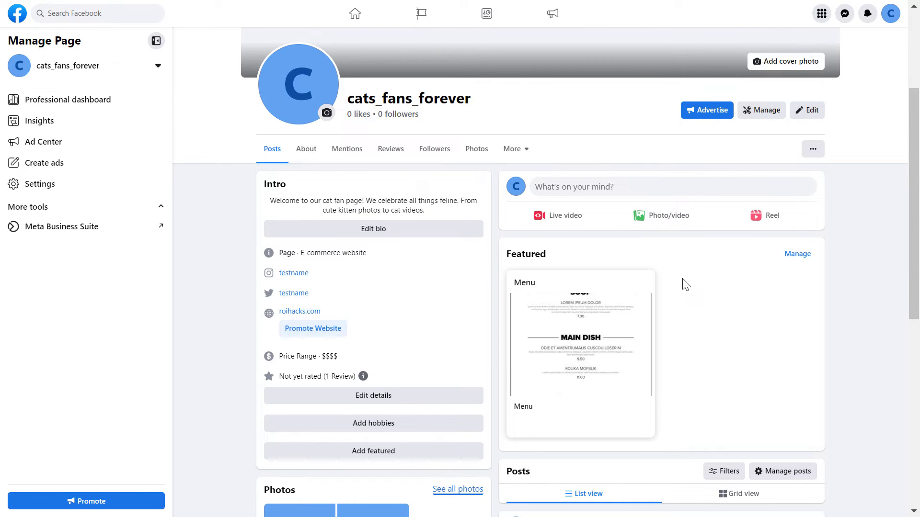
{"action": "mouse_move", "coordinate": [882, 400]}
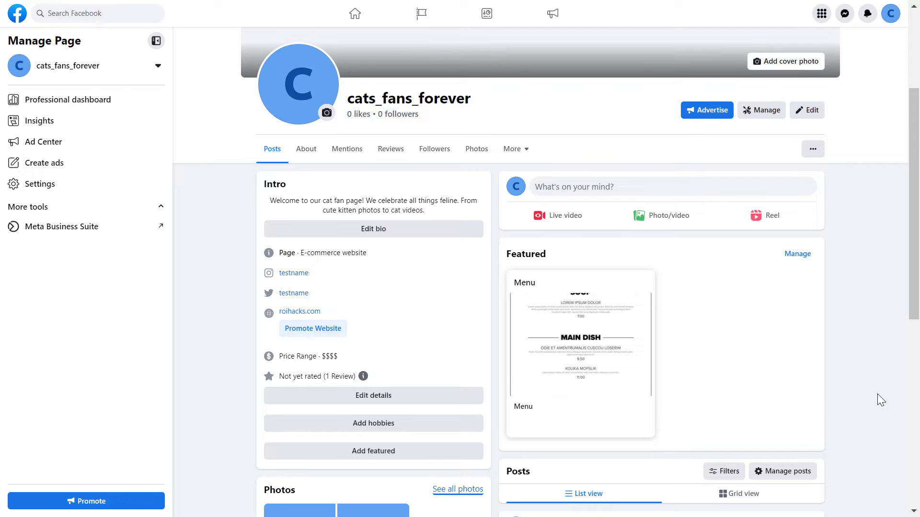
{"action": "mouse_move", "coordinate": [136, 126]}
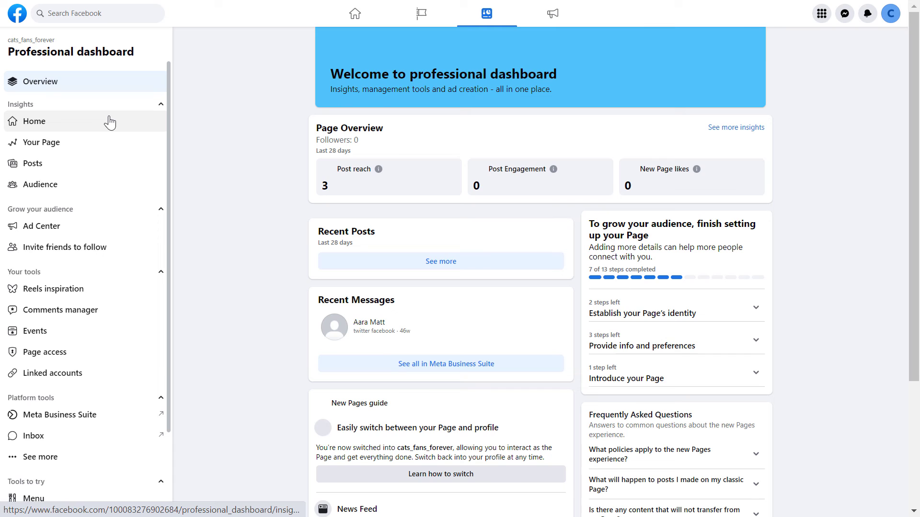
{"action": "left_click", "coordinate": [43, 351]}
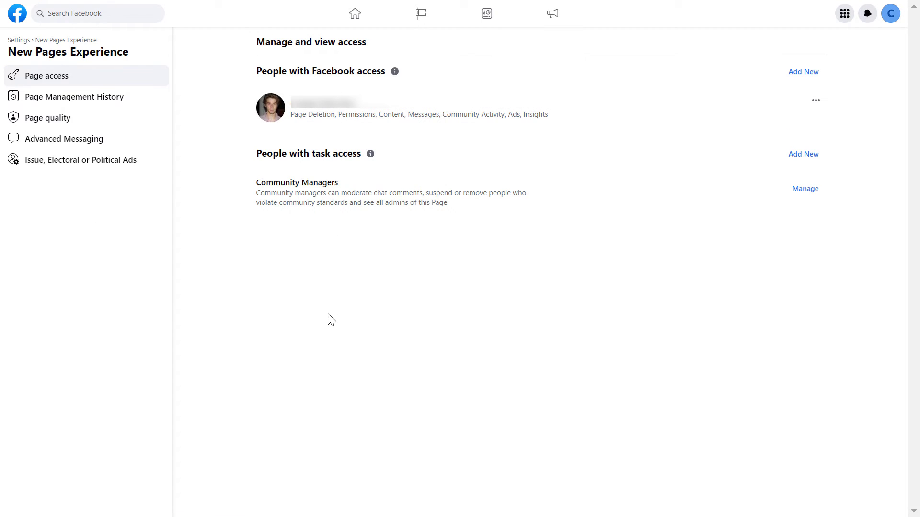
{"action": "mouse_move", "coordinate": [70, 253]}
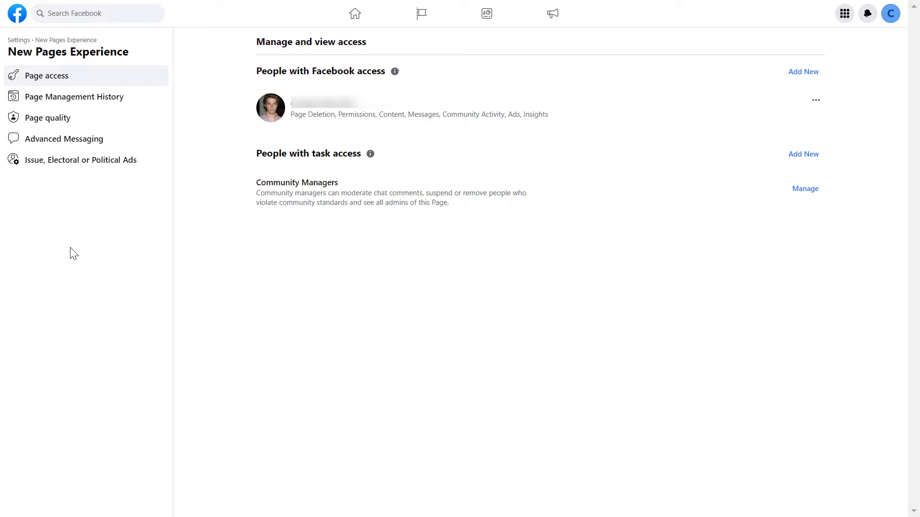
{"action": "mouse_move", "coordinate": [753, 151]}
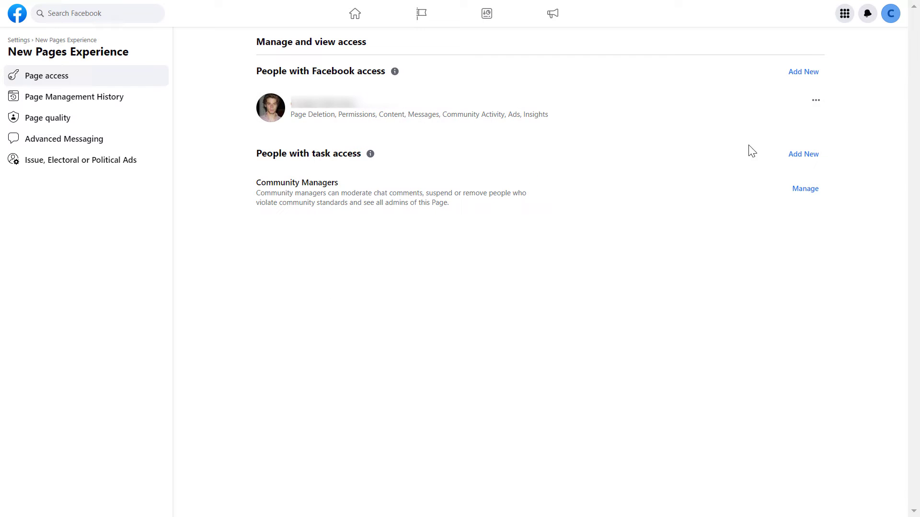
Start adding a new person with Facebook access, then dismiss the Add new dialog
{"action": "left_click", "coordinate": [815, 99]}
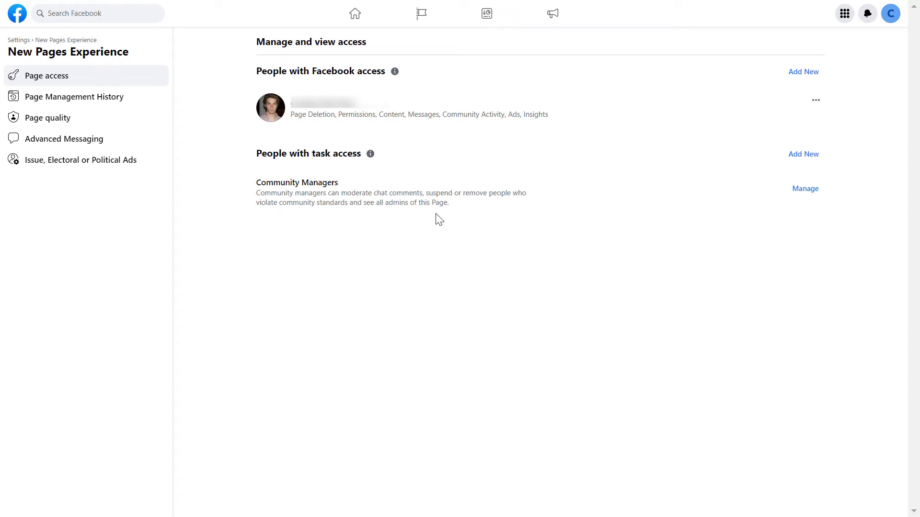
{"action": "mouse_move", "coordinate": [426, 299]}
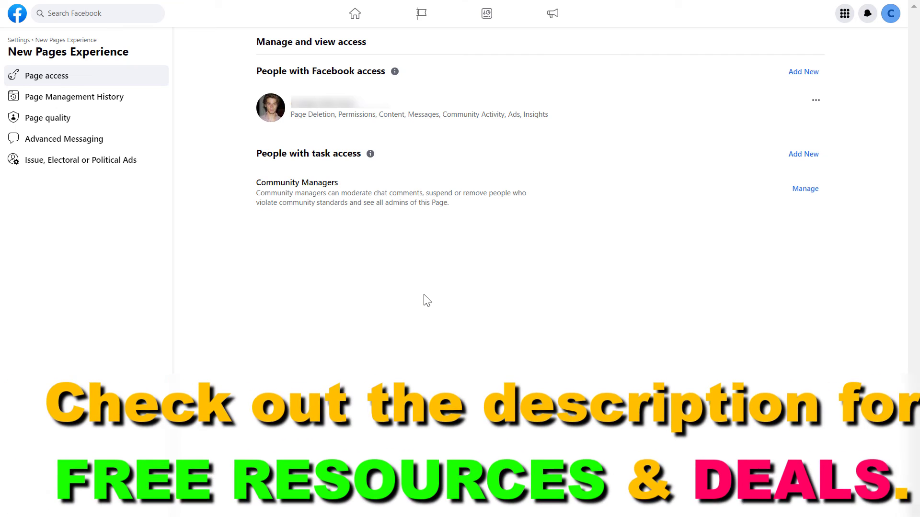
{"action": "mouse_move", "coordinate": [716, 126]}
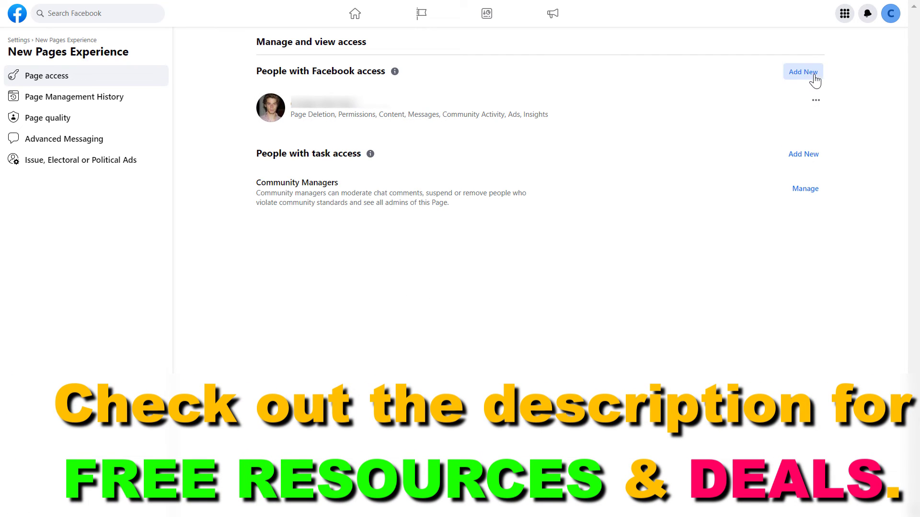
{"action": "left_click", "coordinate": [802, 71]}
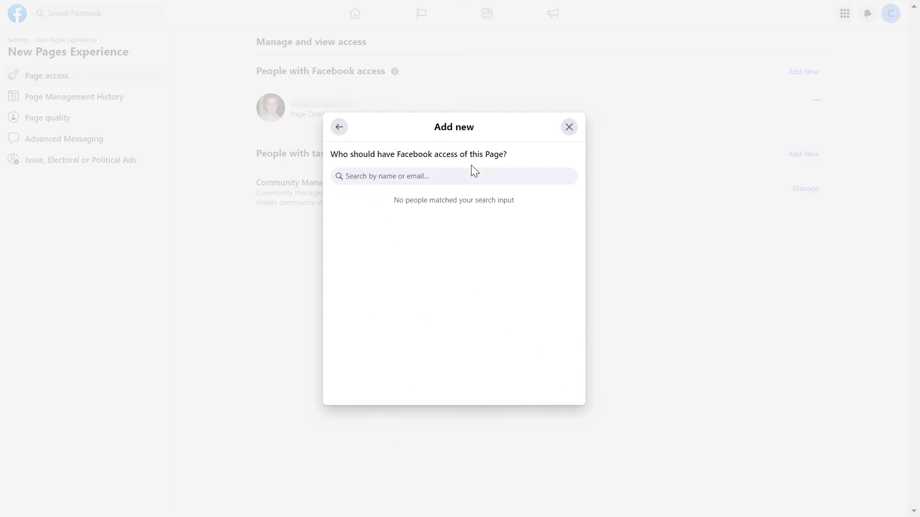
{"action": "left_click", "coordinate": [568, 127]}
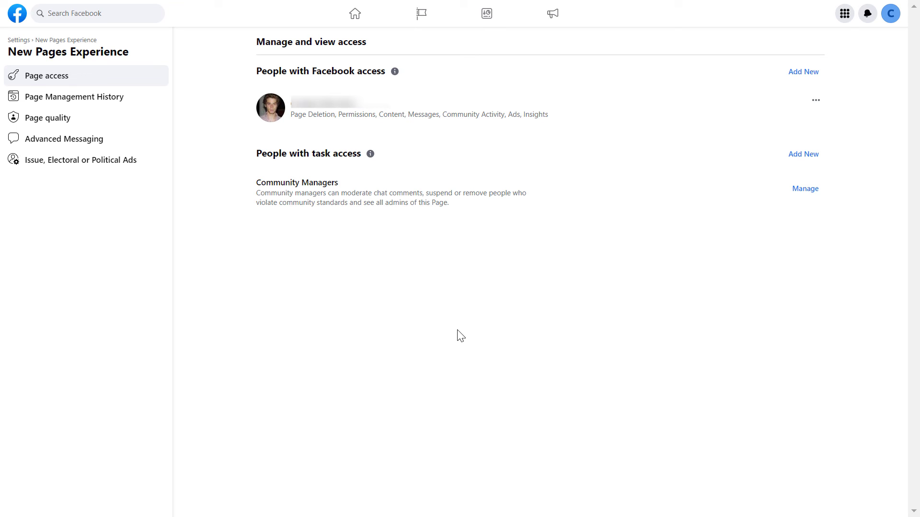
{"action": "mouse_move", "coordinate": [815, 100]}
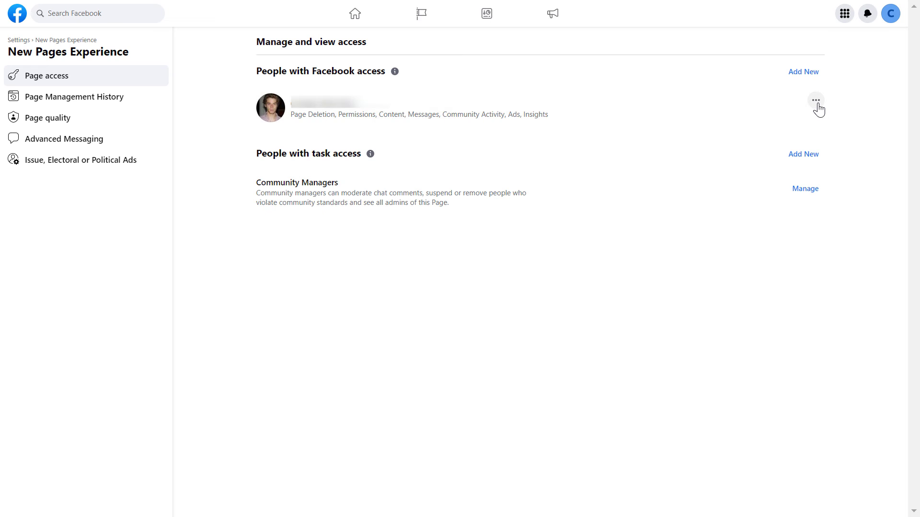
Open the options menu for the admin listed under People with Facebook access
{"action": "left_click", "coordinate": [815, 100]}
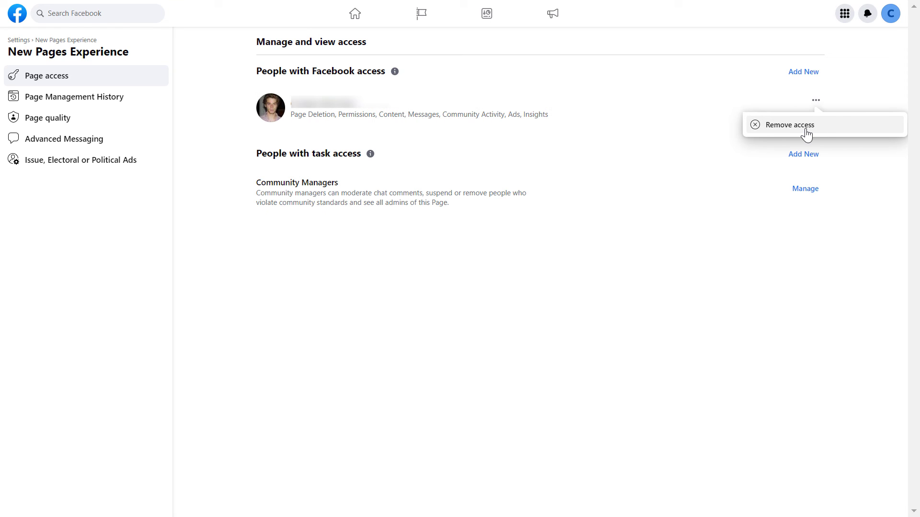
Choose Remove access for the current admin to reach the password confirmation
{"action": "left_click", "coordinate": [789, 125]}
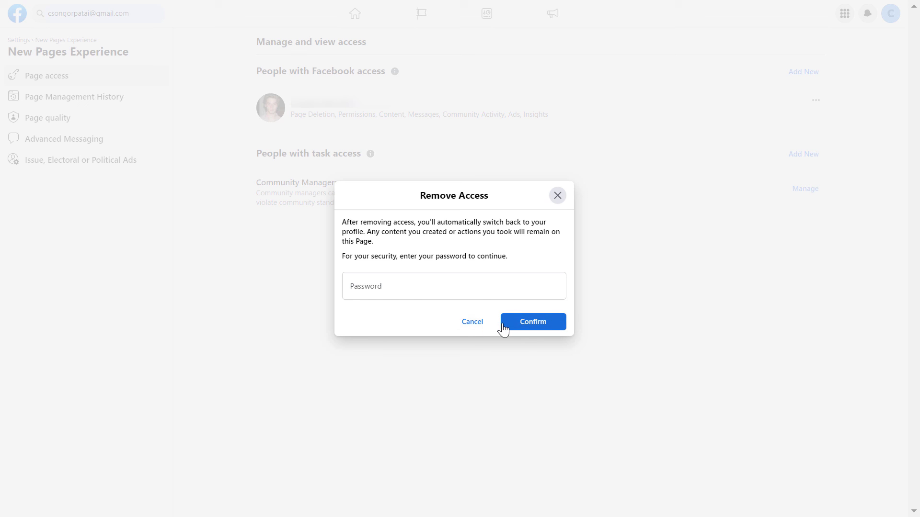
{"action": "mouse_move", "coordinate": [574, 234]}
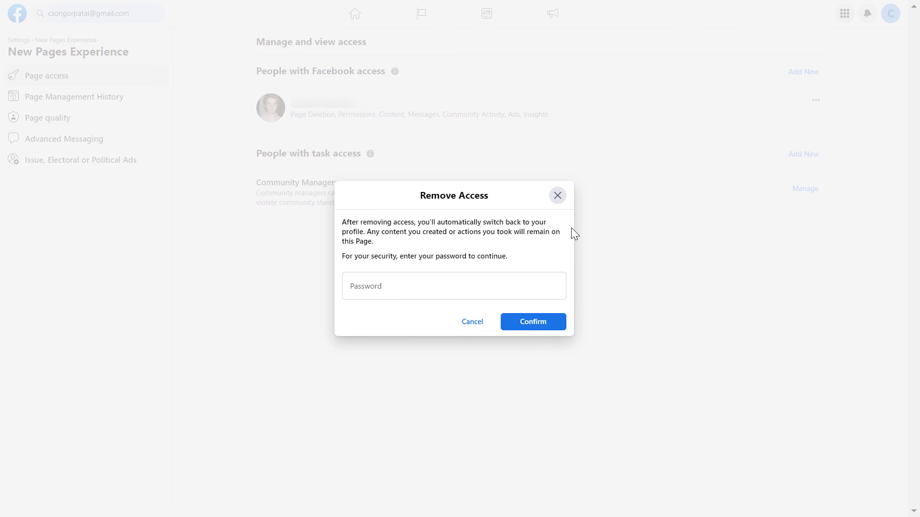